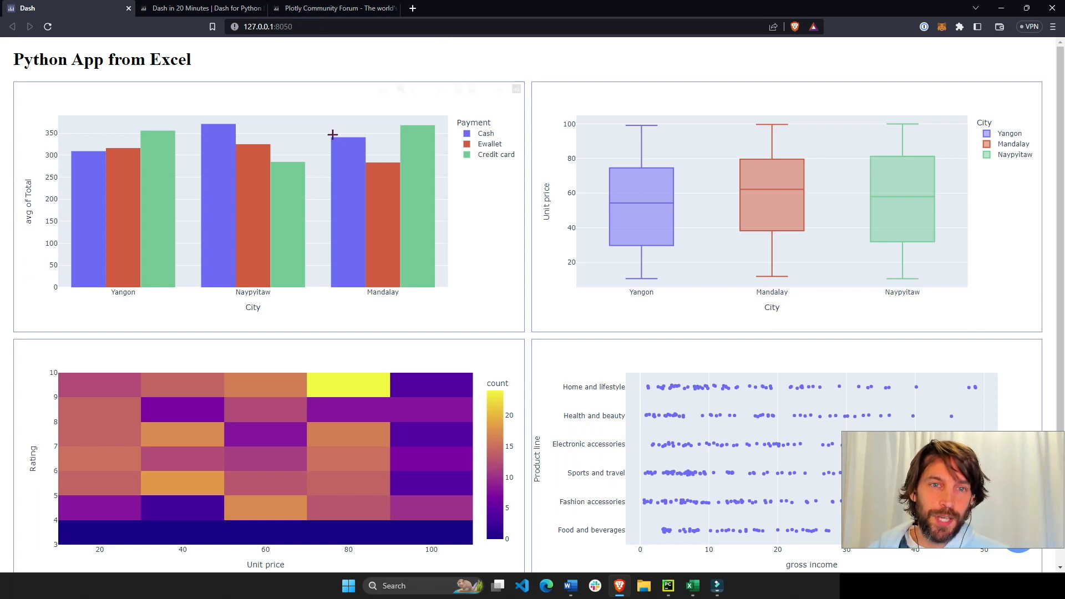
mouse_move(356, 143)
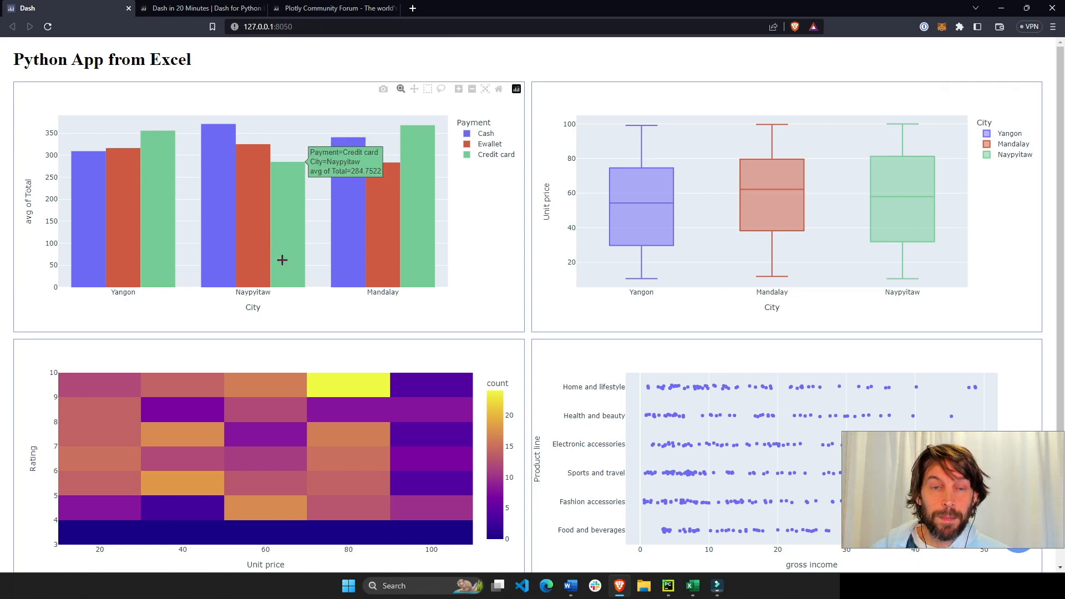
mouse_move(701, 201)
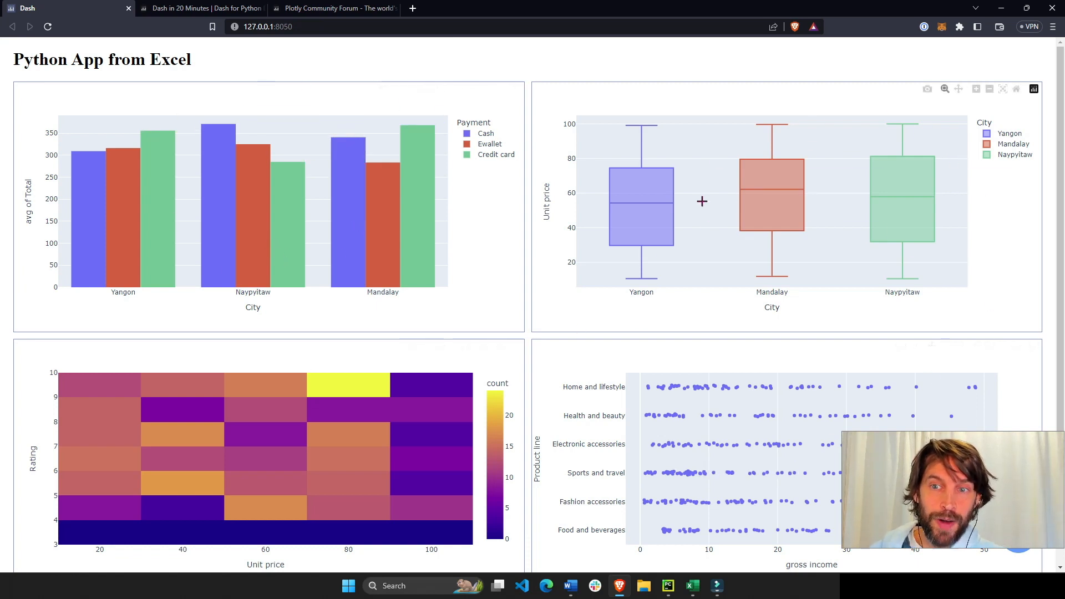
mouse_move(626, 181)
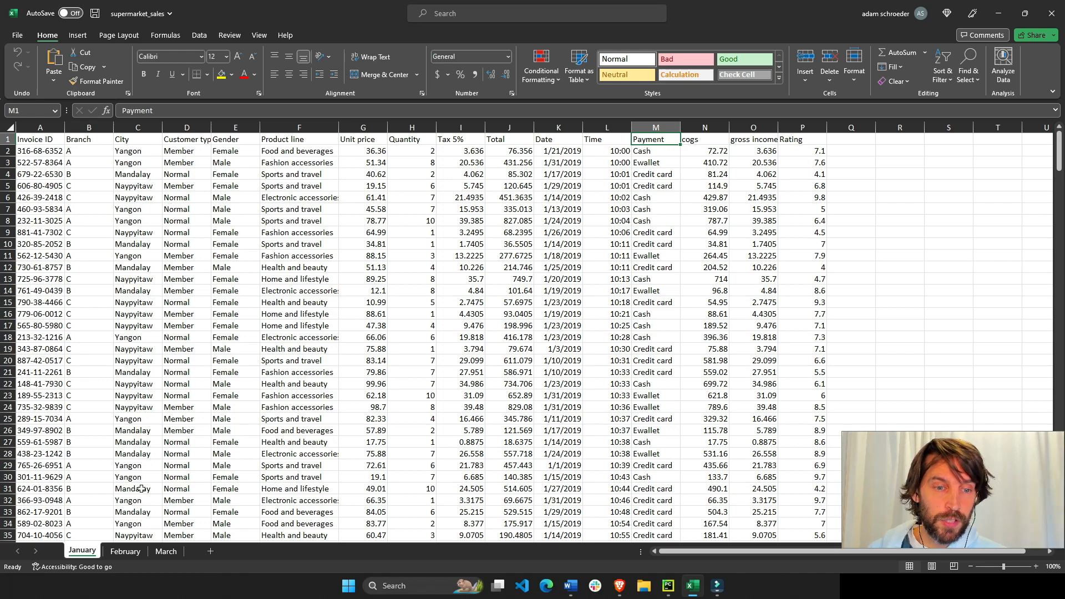
Step: Review the February and other monthly sales sheets in the Excel workbook
click(126, 551)
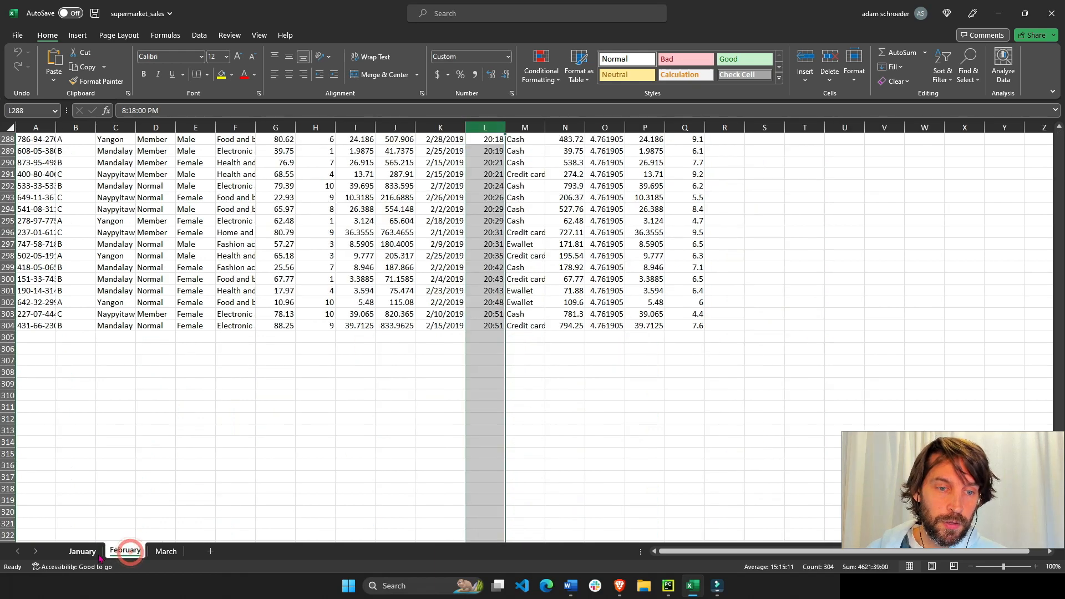
click(81, 551)
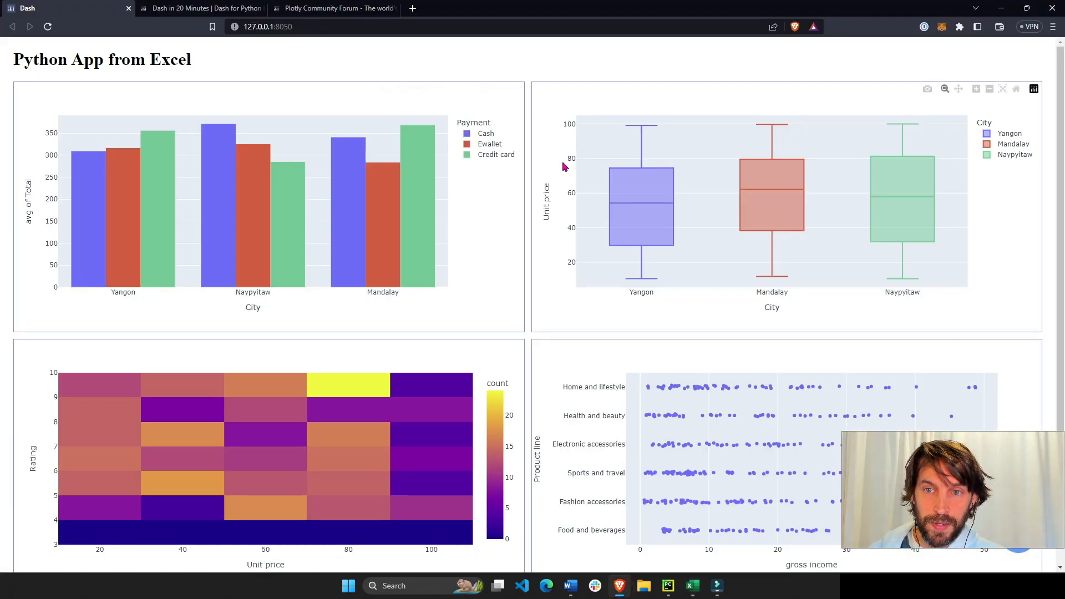
Step: Inspect the January strip plot, then return to the Dash app's source code in PyCharm
click(669, 586)
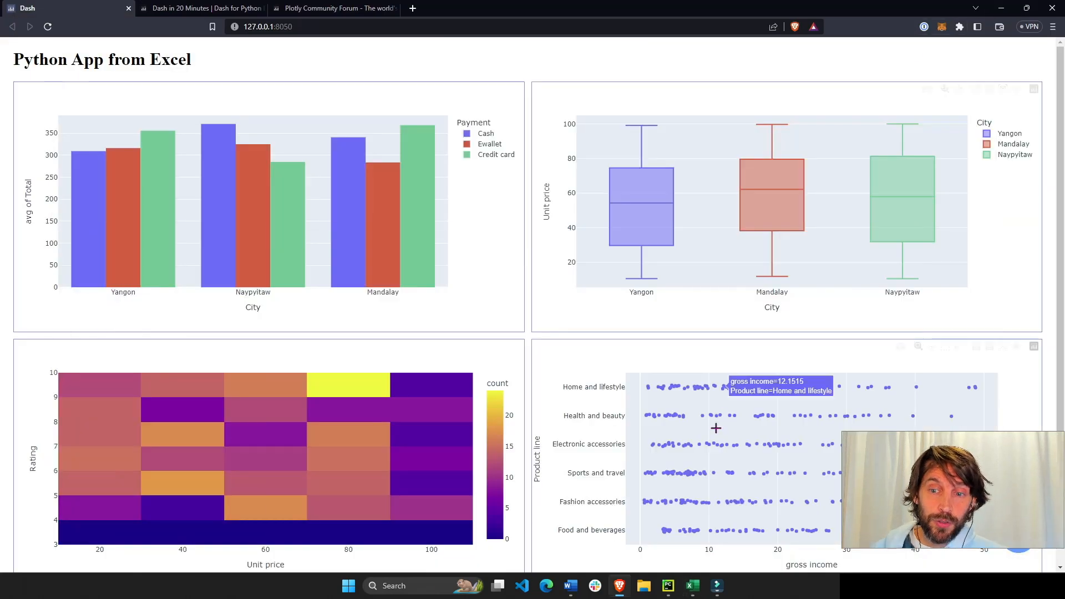
click(667, 585)
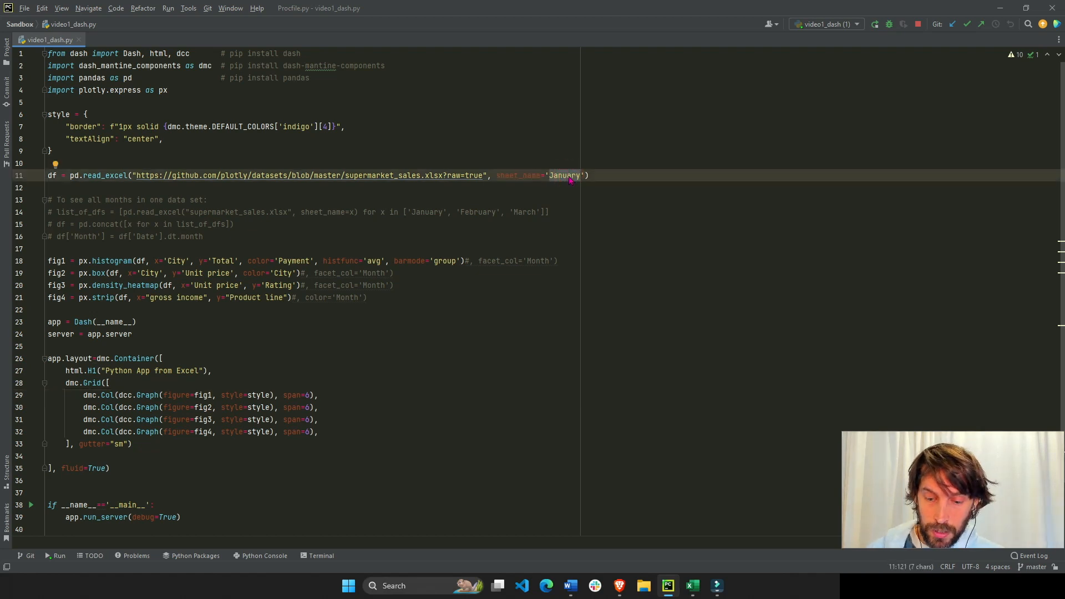
Step: Set sheet_name to 'March' and view the reloaded March dashboard in Brave
text(March)
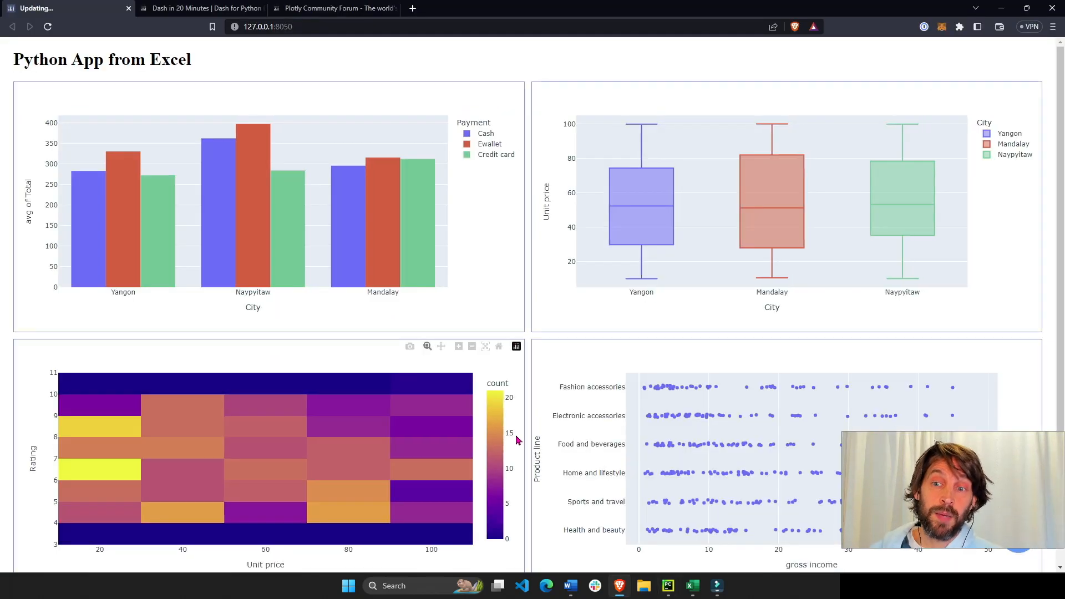
mouse_move(182, 392)
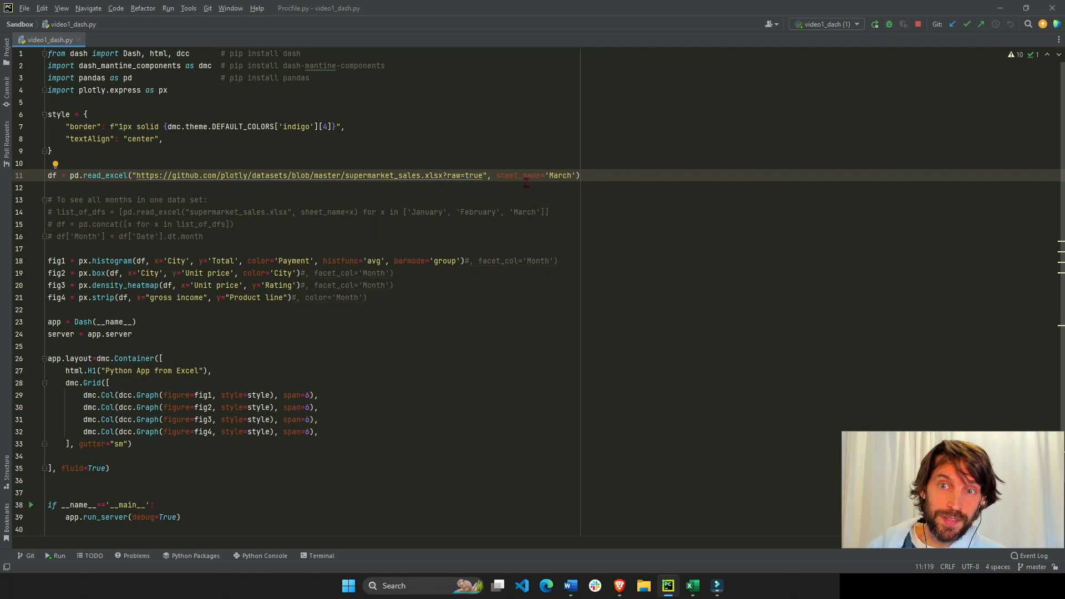
key(alt+tab)
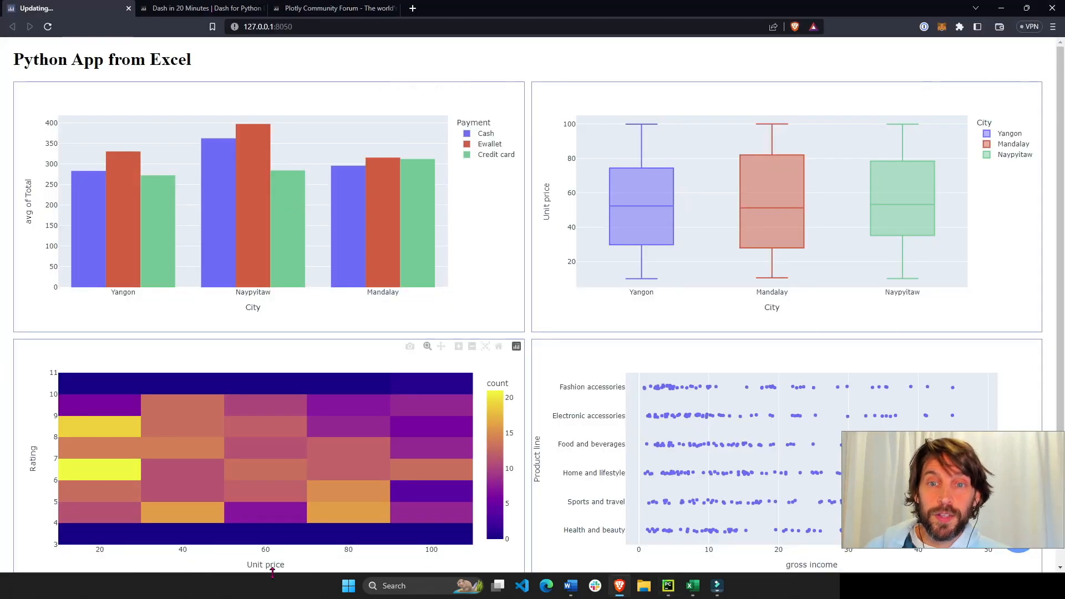
mouse_move(410, 473)
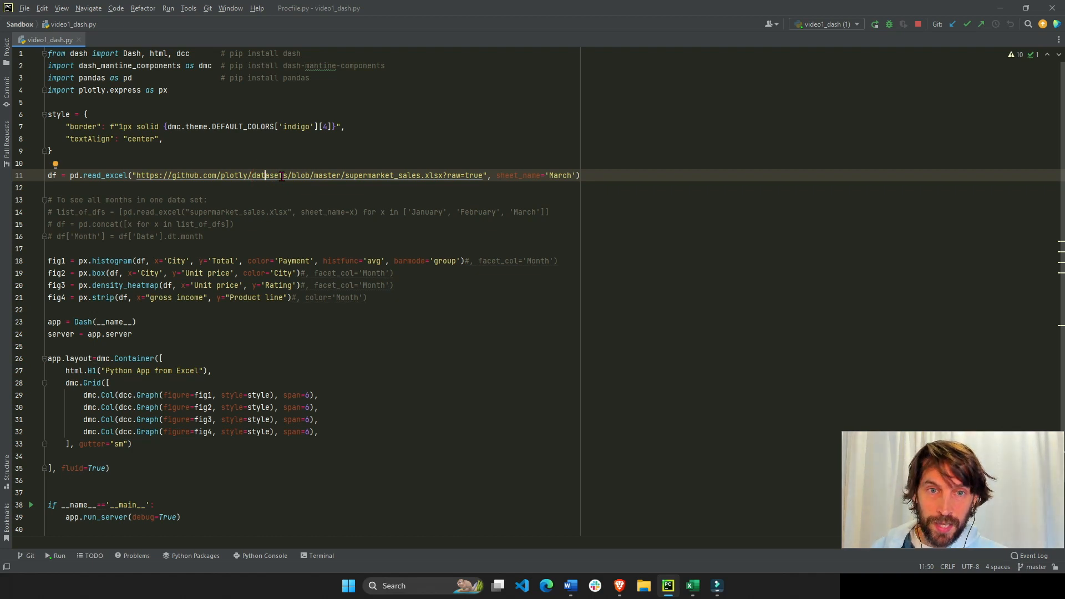
Step: Comment out the single-sheet read_excel line so the three-month concat data loads instead
key(ctrl+slash)
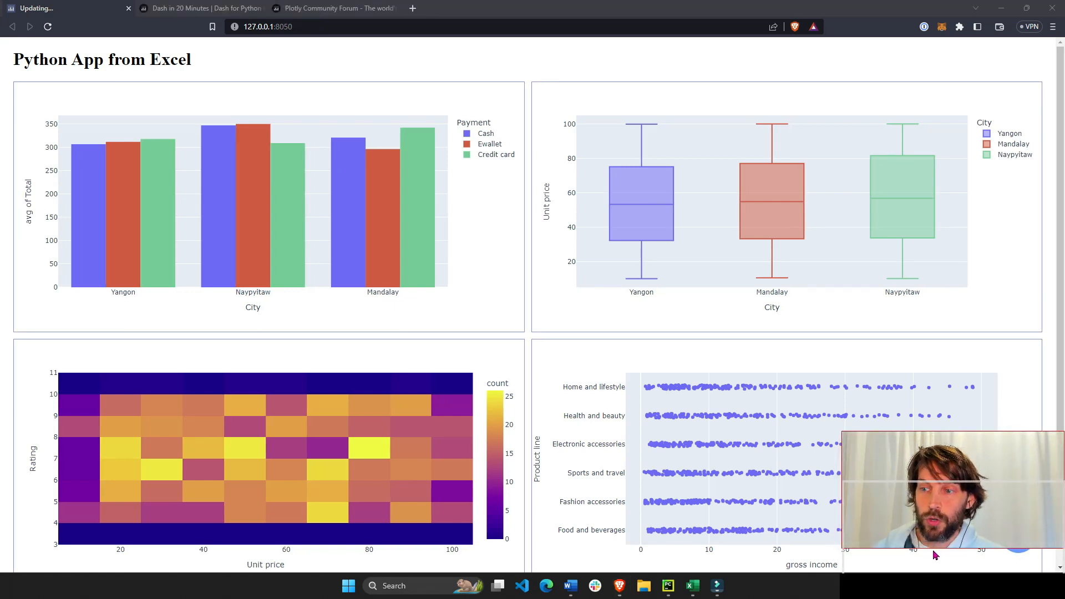
mouse_move(484, 454)
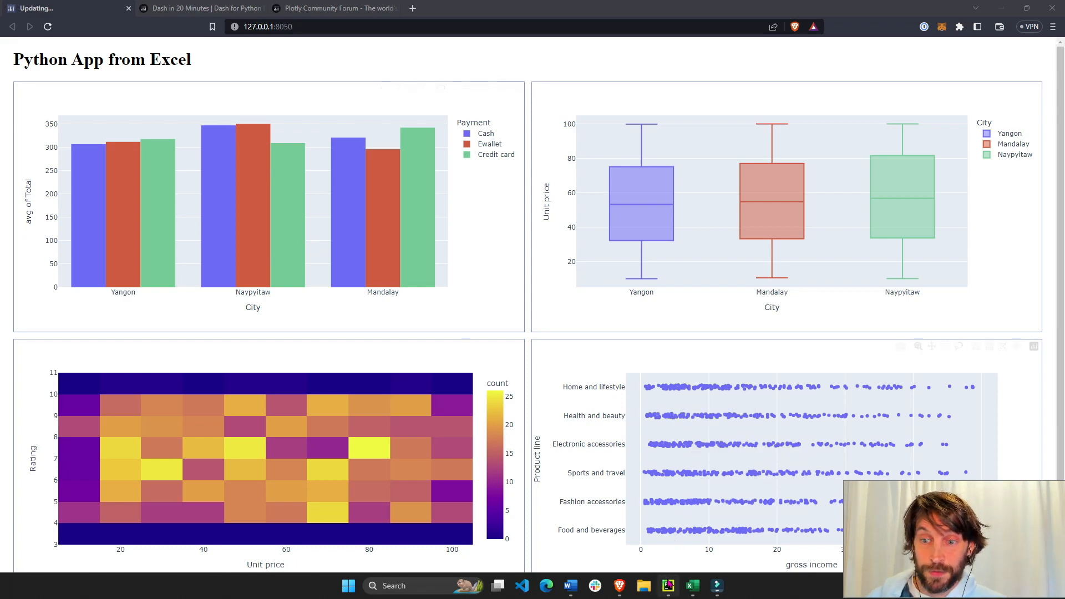
Step: Enable facet_col='Month' in fig1–fig3 and color='Month' in fig4
click(667, 585)
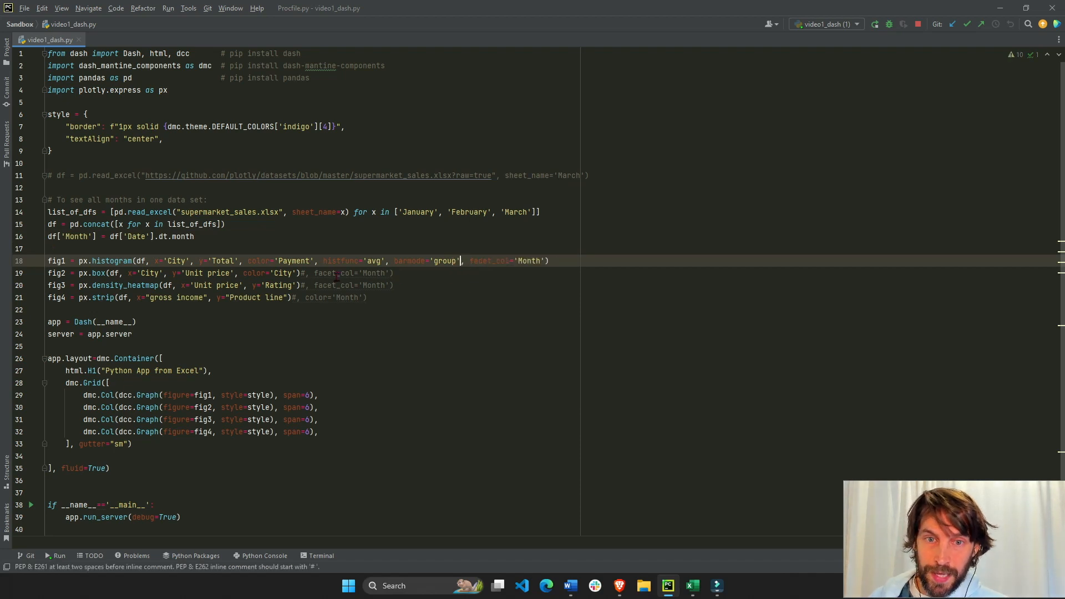
click(302, 273)
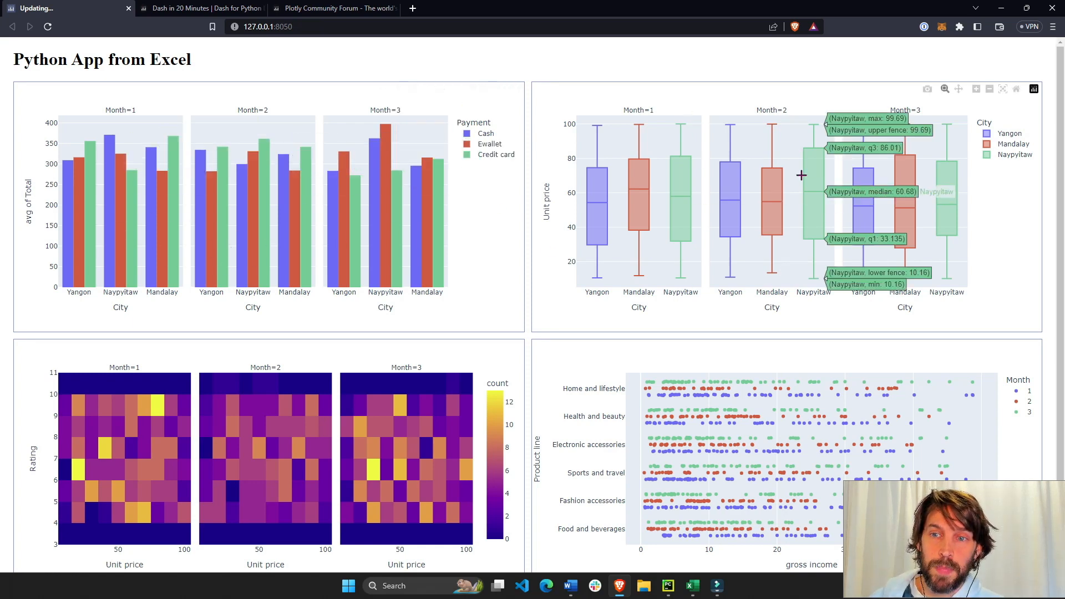
Step: Hover over the faceted box plots, then return to the script in PyCharm
click(667, 586)
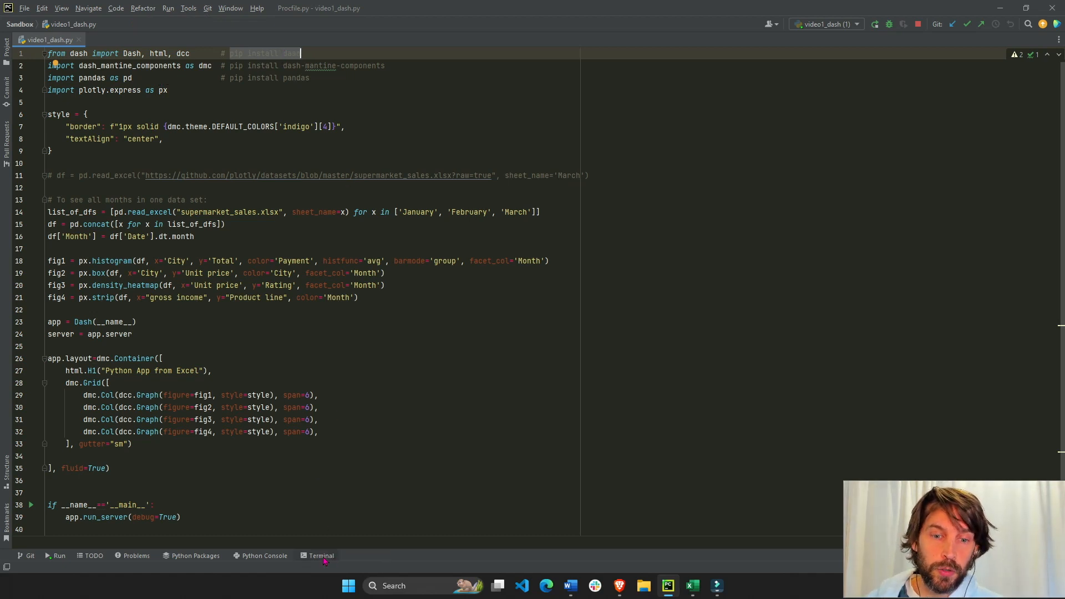
Step: Start a 'pip install dash pandas' command in the terminal, then run video1_dash.py to serve the app
click(320, 556)
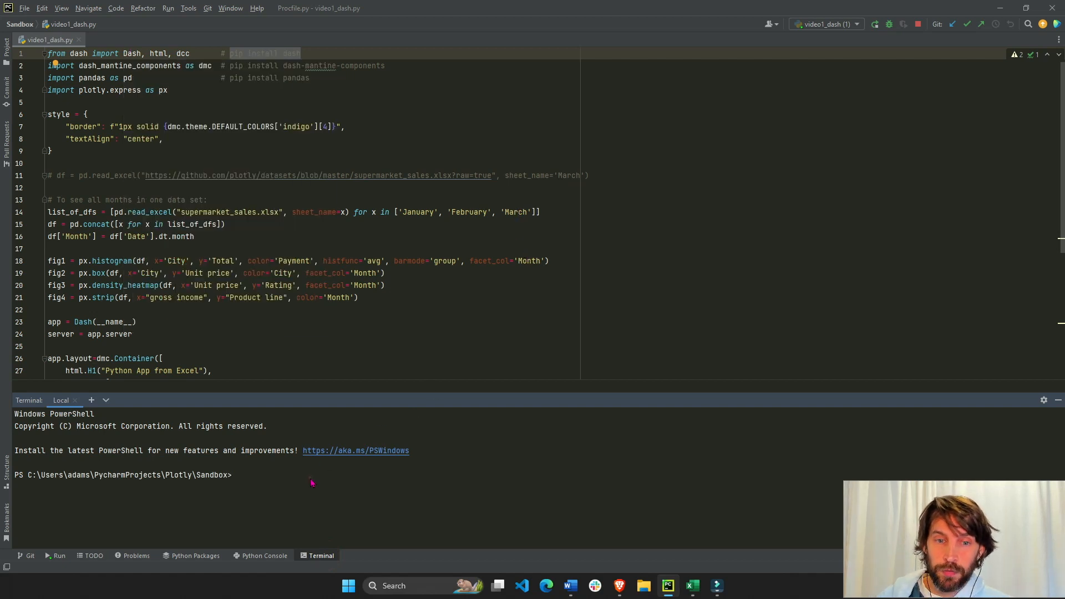
text(pip install dash)
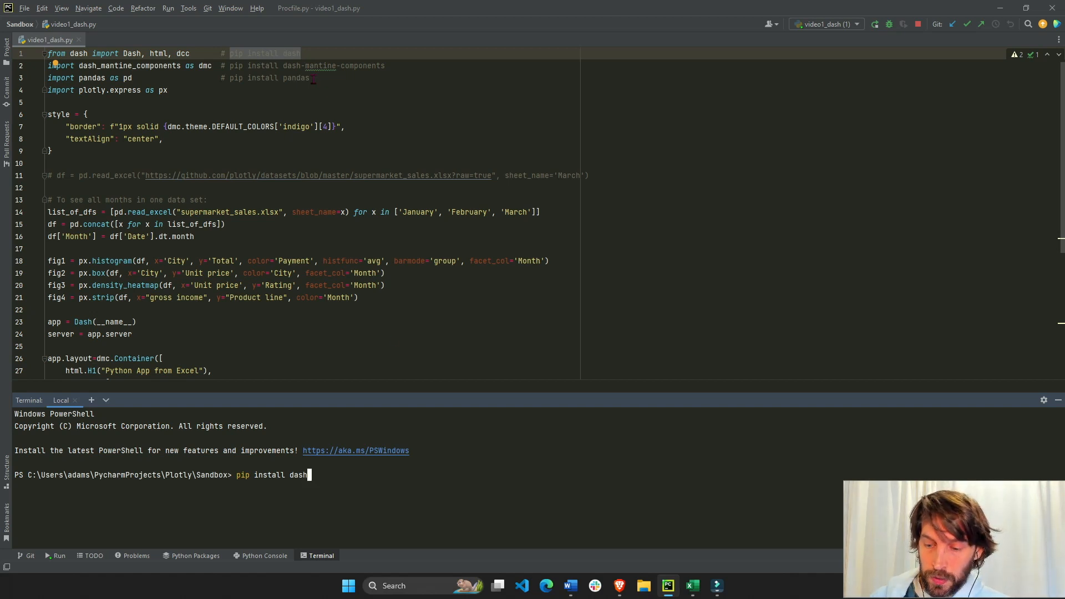
text(pandas)
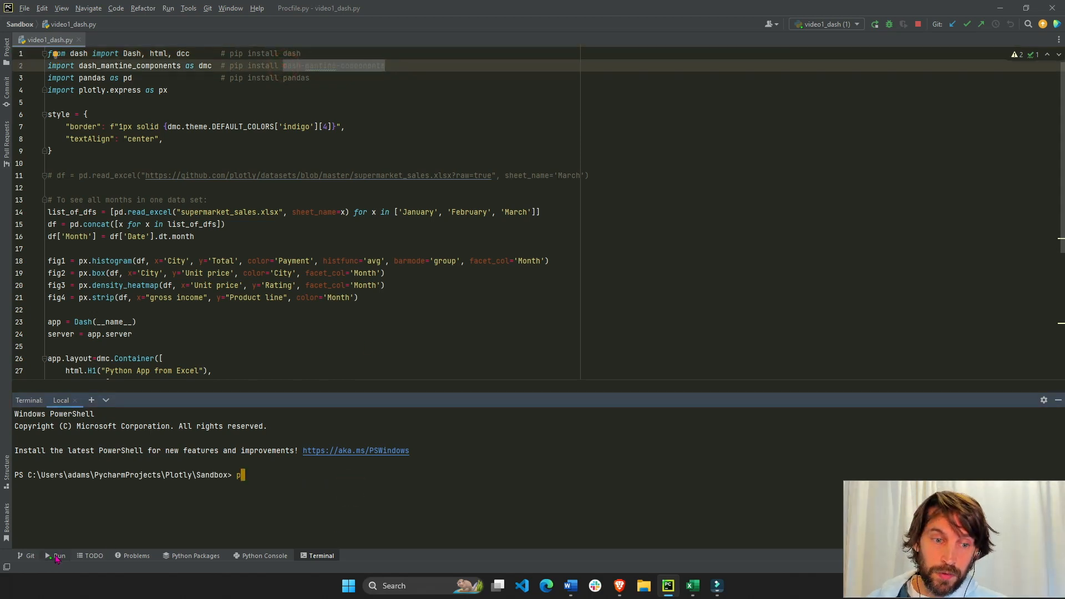
click(57, 556)
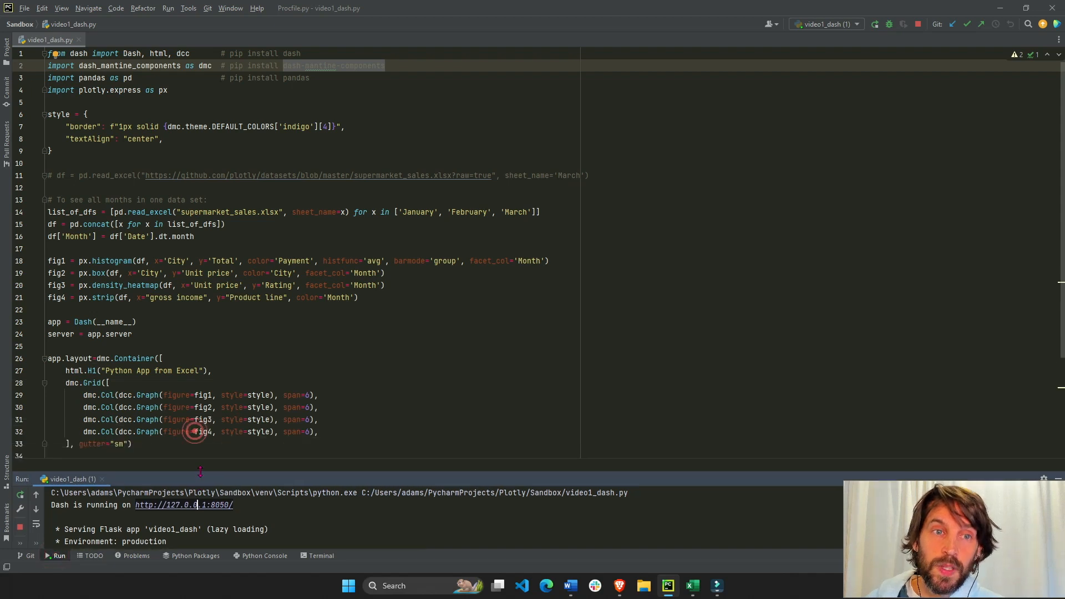
mouse_move(257, 241)
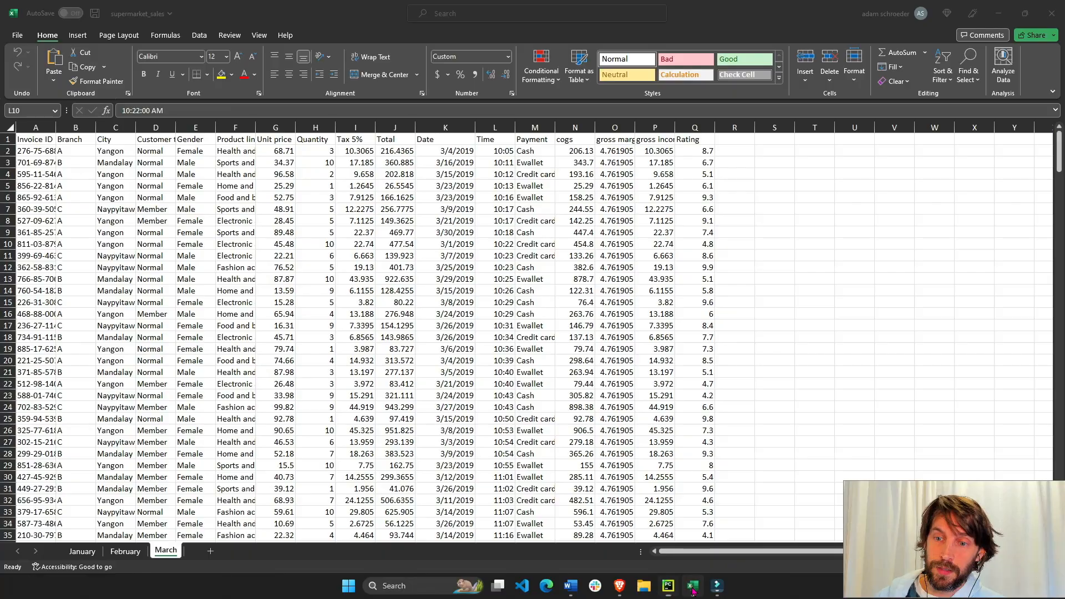
click(668, 585)
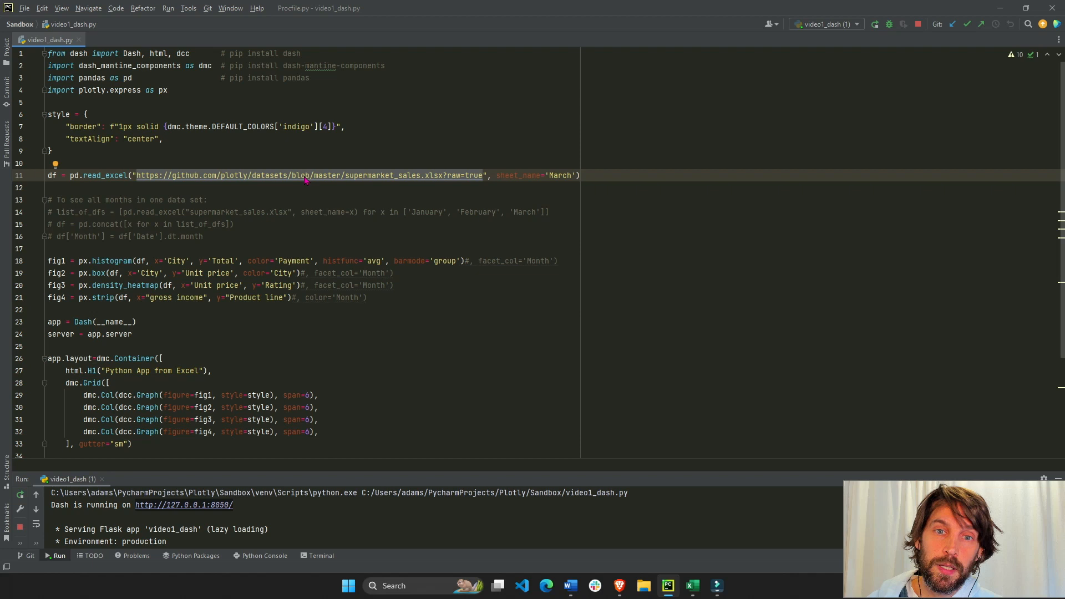
mouse_move(301, 175)
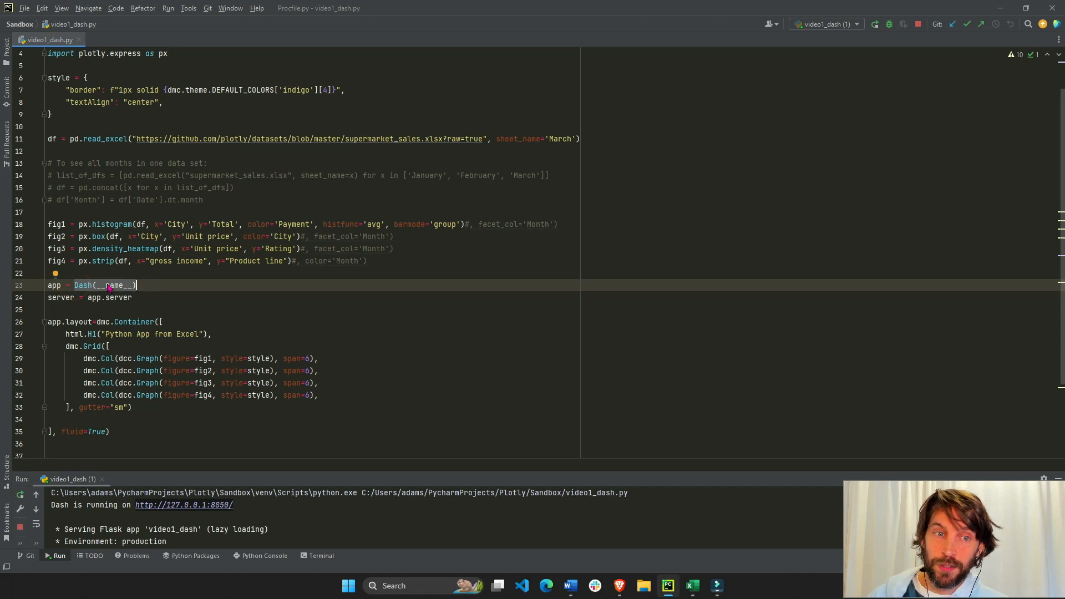
Step: Scroll through the script's four-graph grid layout and run_server entry point
scroll(down, 3)
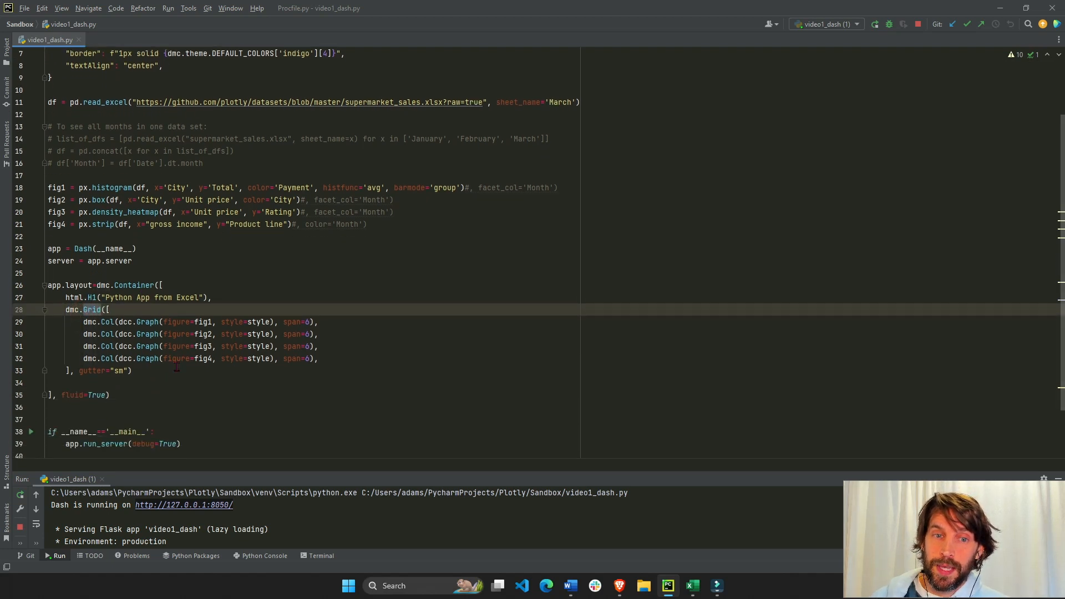
mouse_move(325, 334)
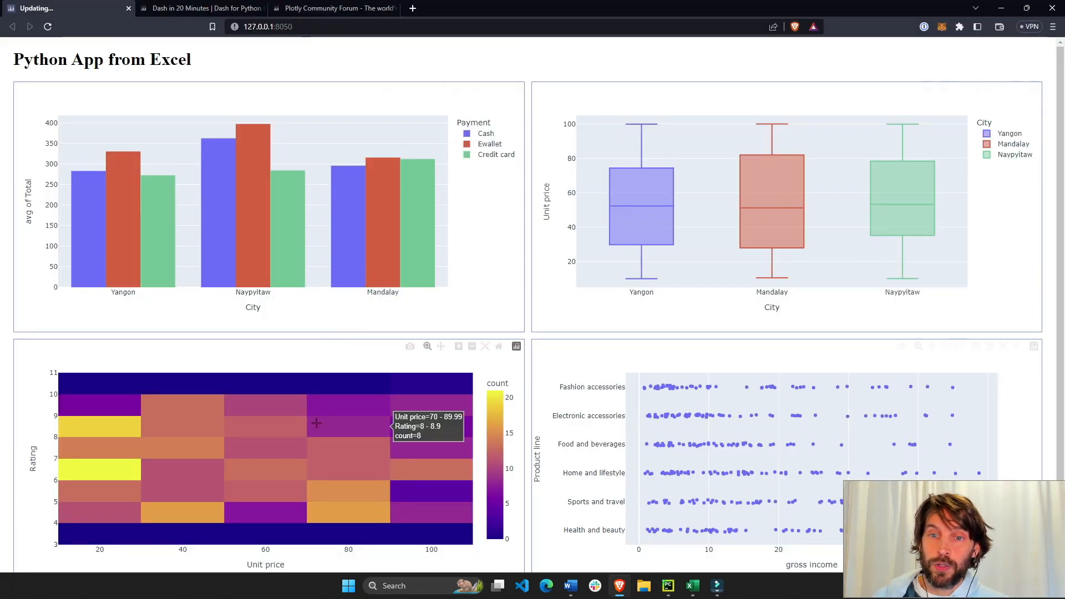
mouse_move(309, 444)
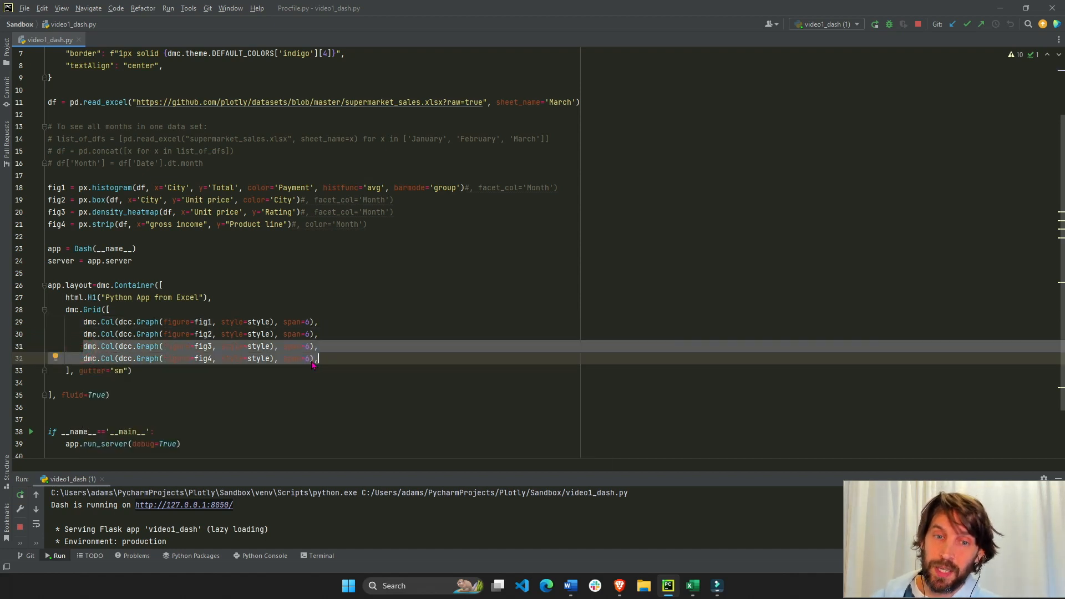
mouse_move(313, 358)
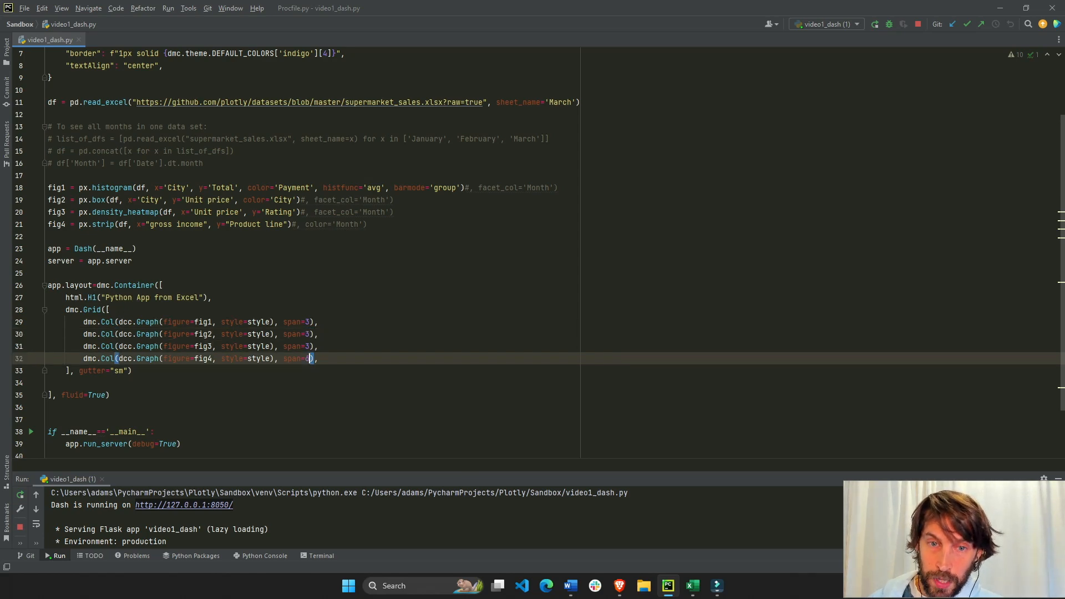
Step: Set the fig4 column to span=3, then switch to the Dash in 20 Minutes tutorial
text(3)
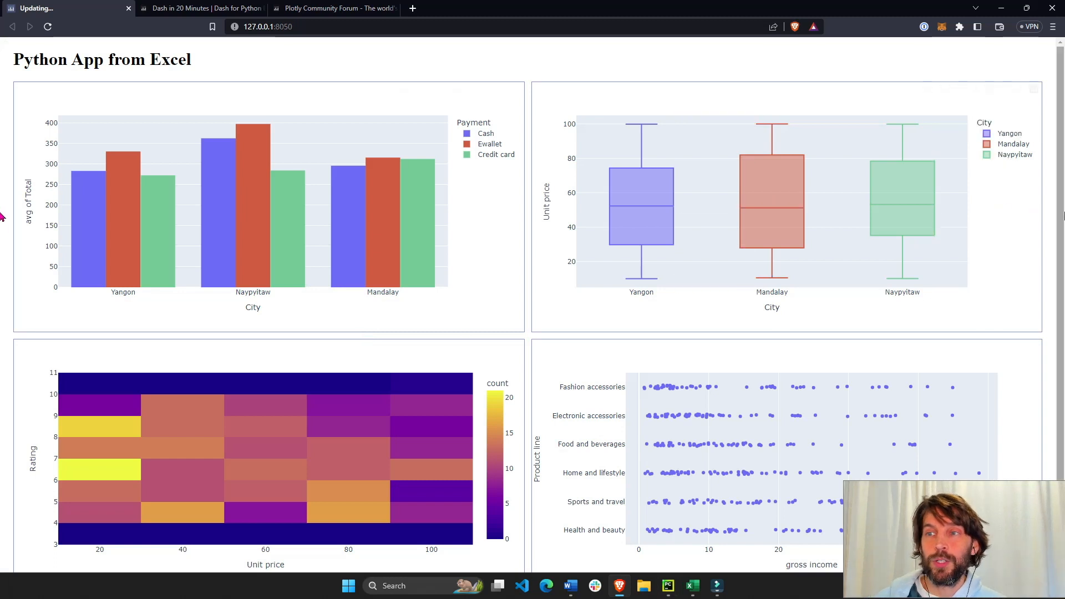
mouse_move(2, 233)
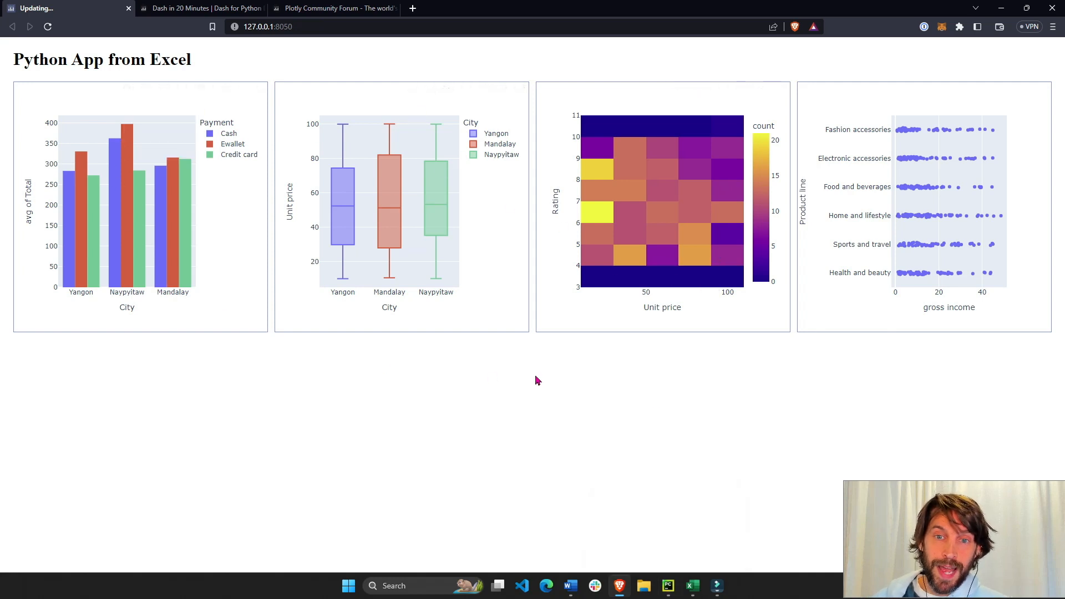
mouse_move(682, 324)
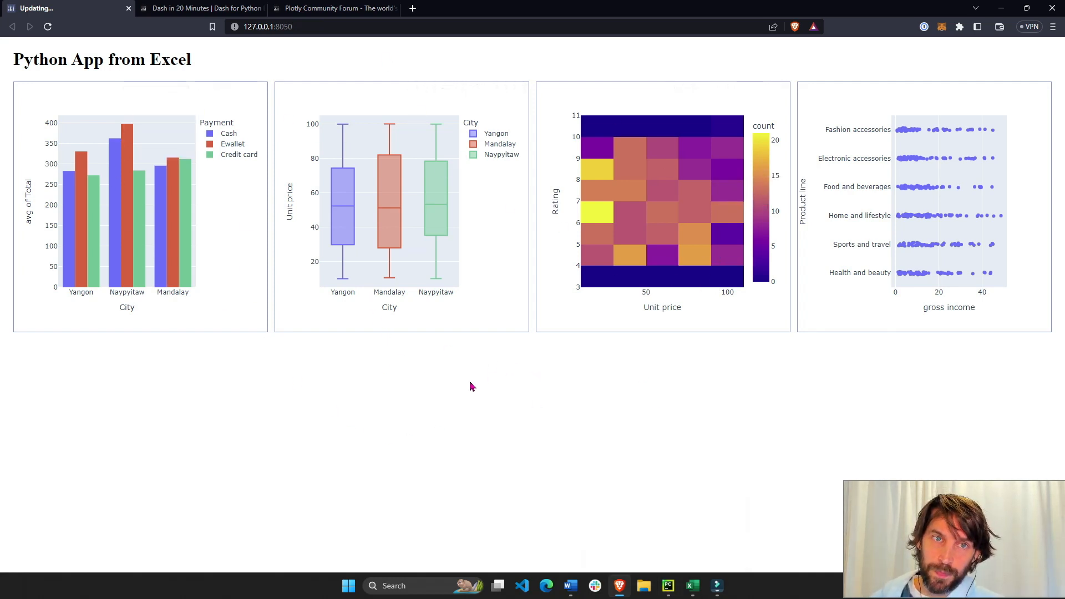
click(202, 7)
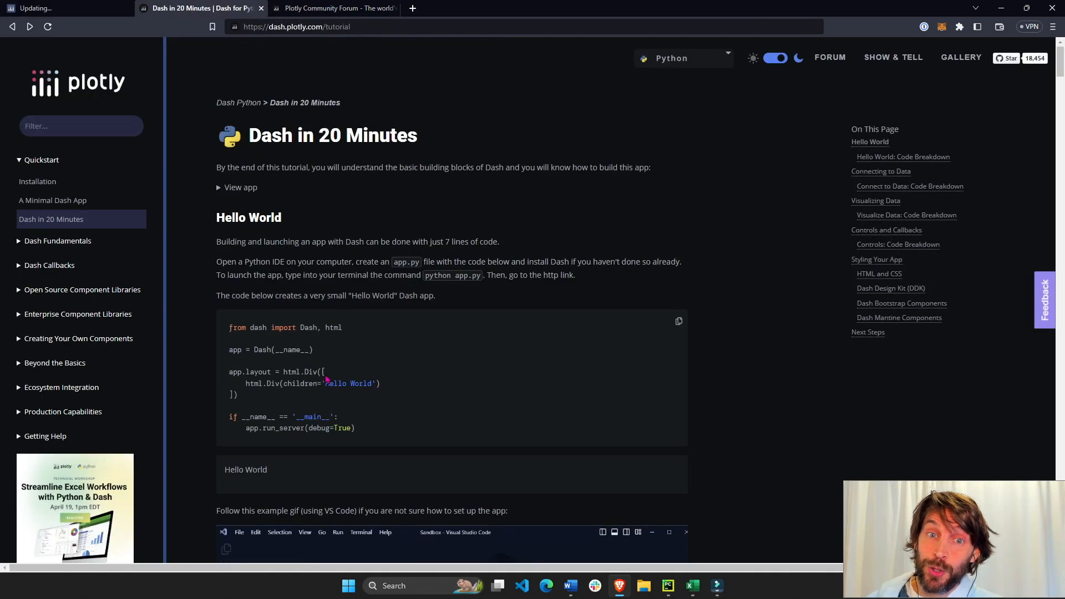
Step: Scroll the Dash in 20 Minutes tutorial and bring up the Plotly Community Forum
scroll(down, 3)
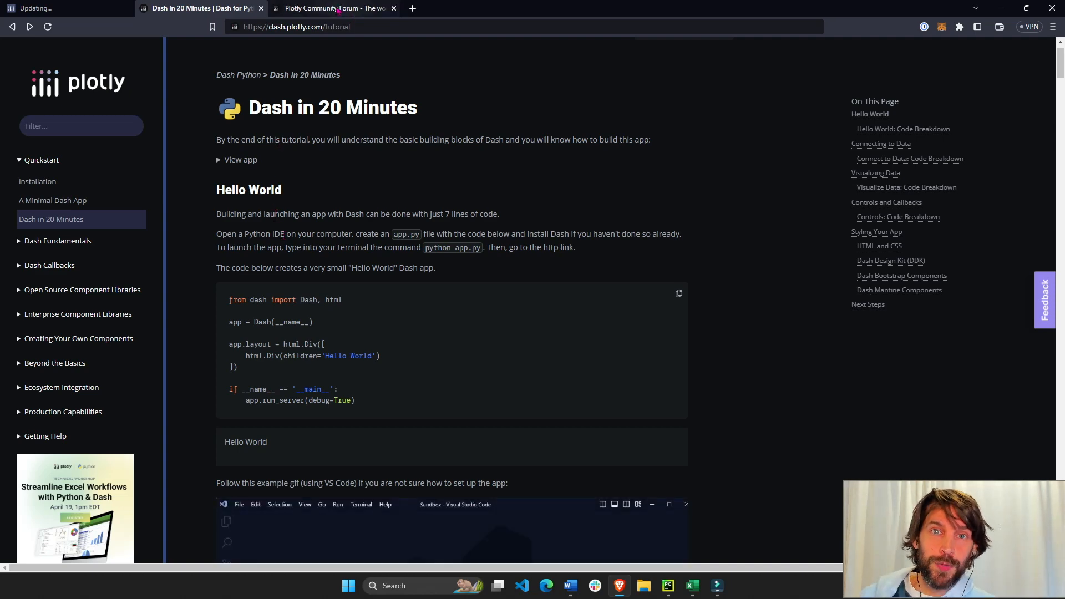
click(331, 8)
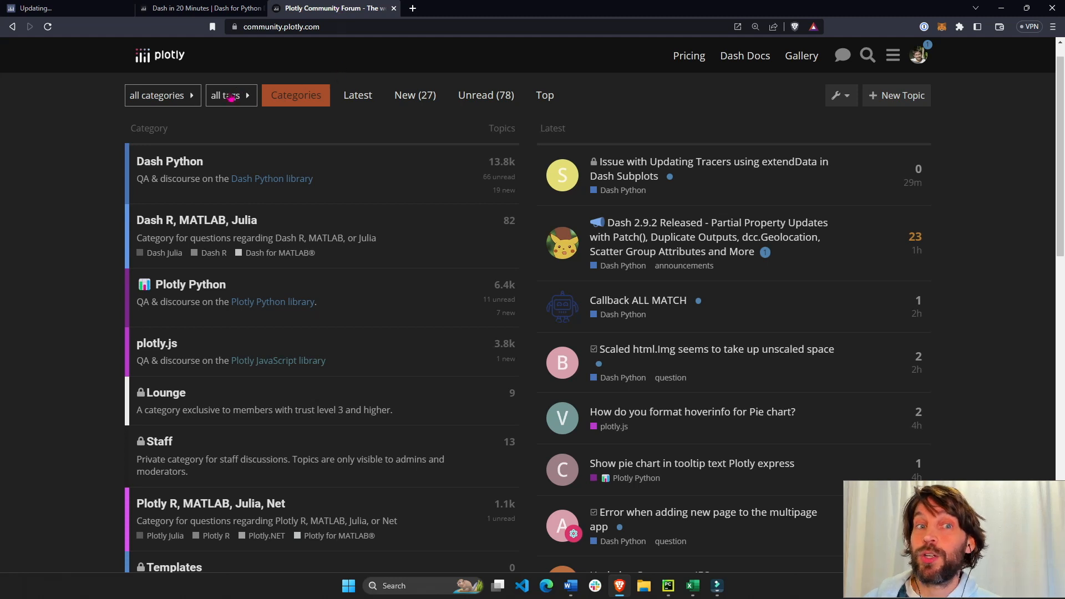